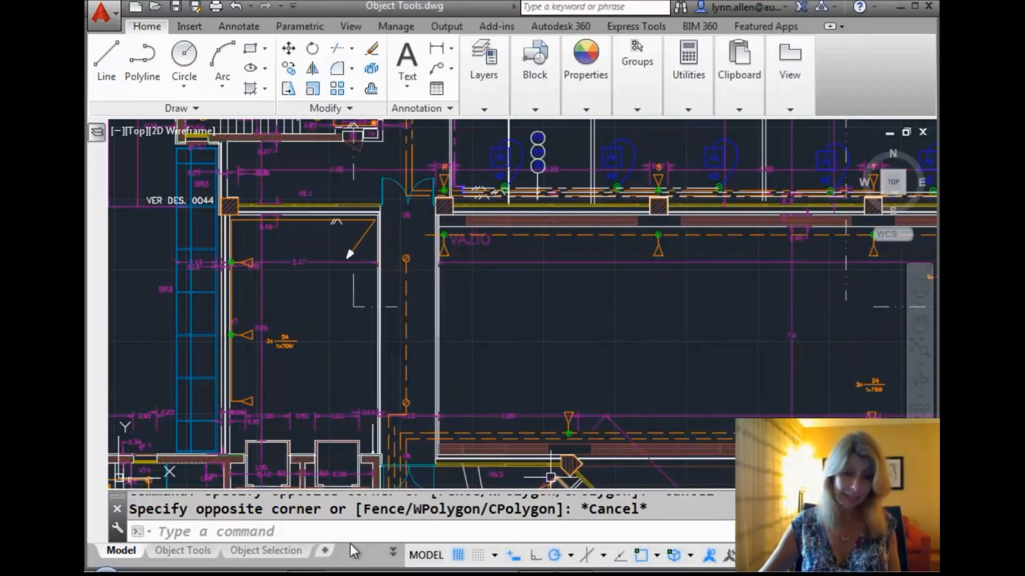
# Start LINE and bring up the F1 help topics for the LINE command
pyautogui.click(105, 50)
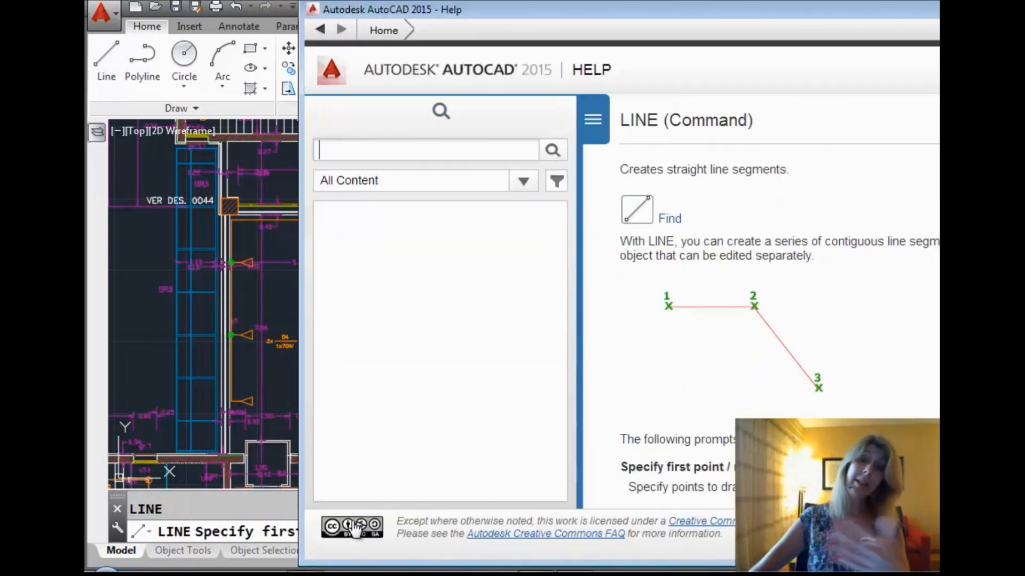
pyautogui.click(553, 150)
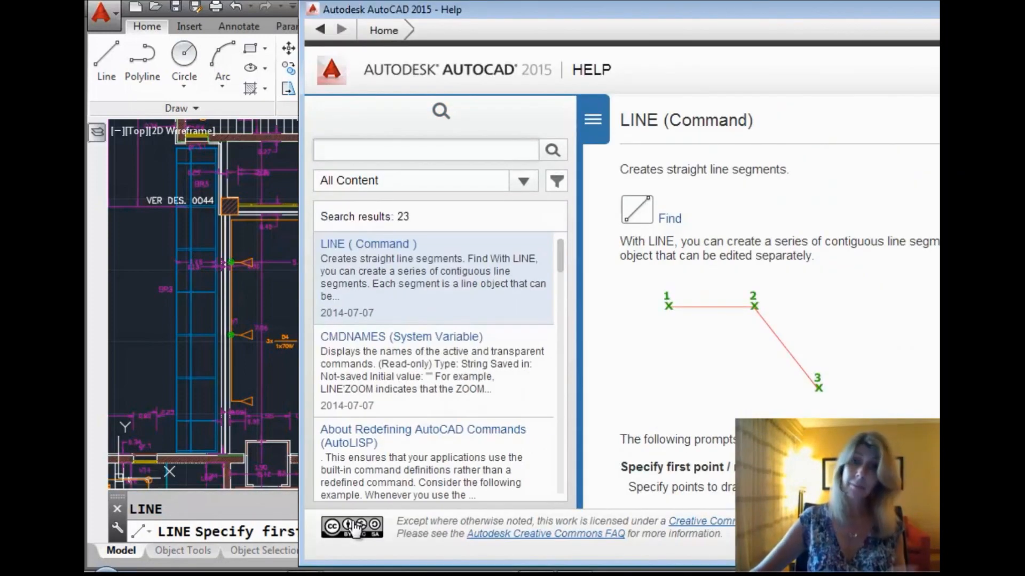
pyautogui.moveTo(698, 348)
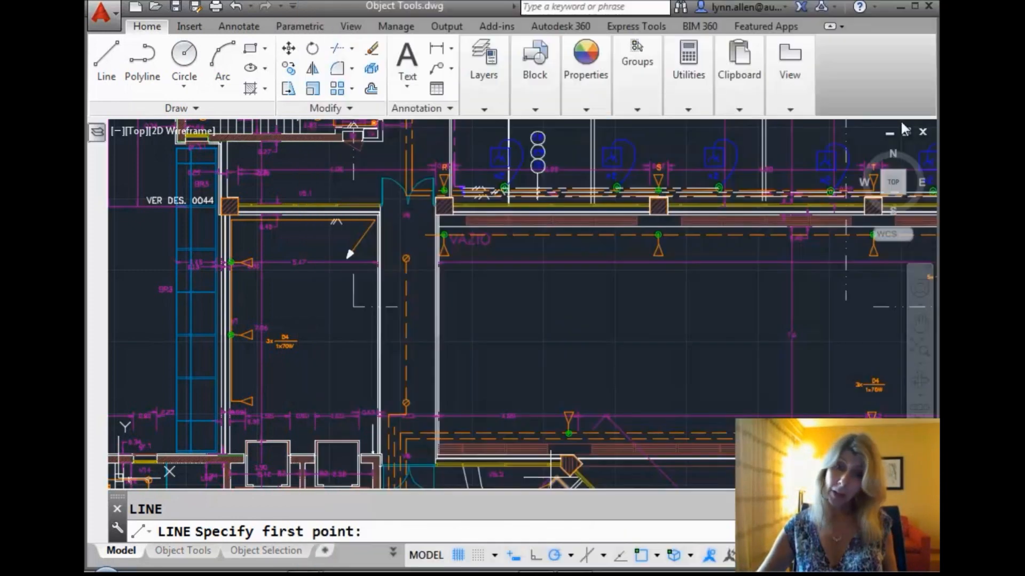
pyautogui.moveTo(637, 290)
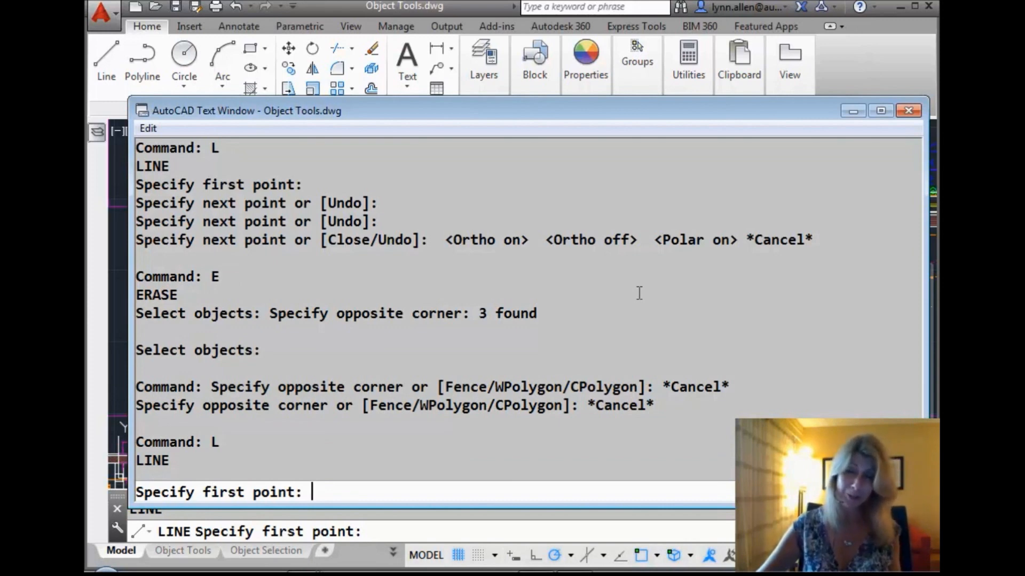
pyautogui.moveTo(853, 111)
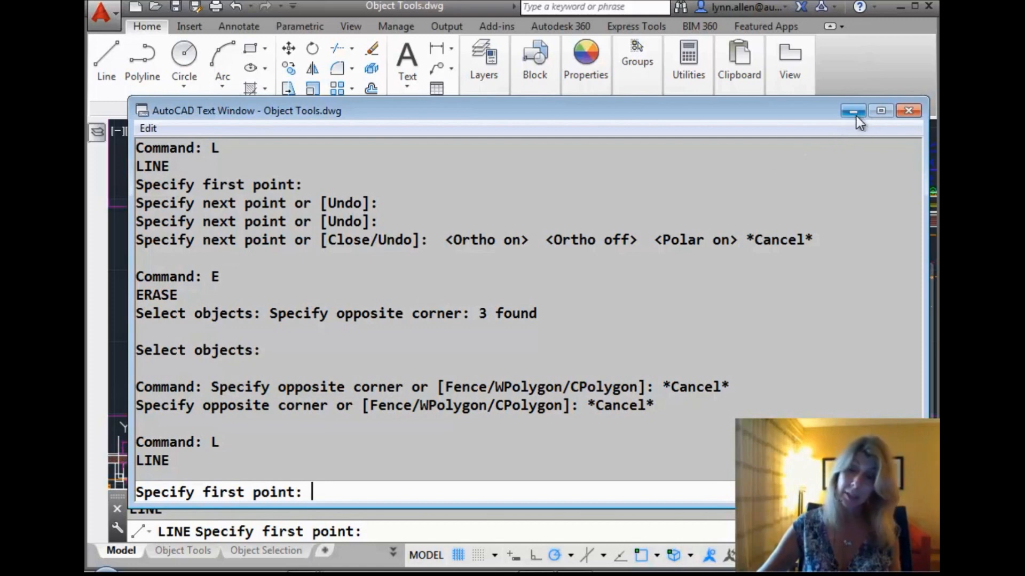
pyautogui.click(852, 110)
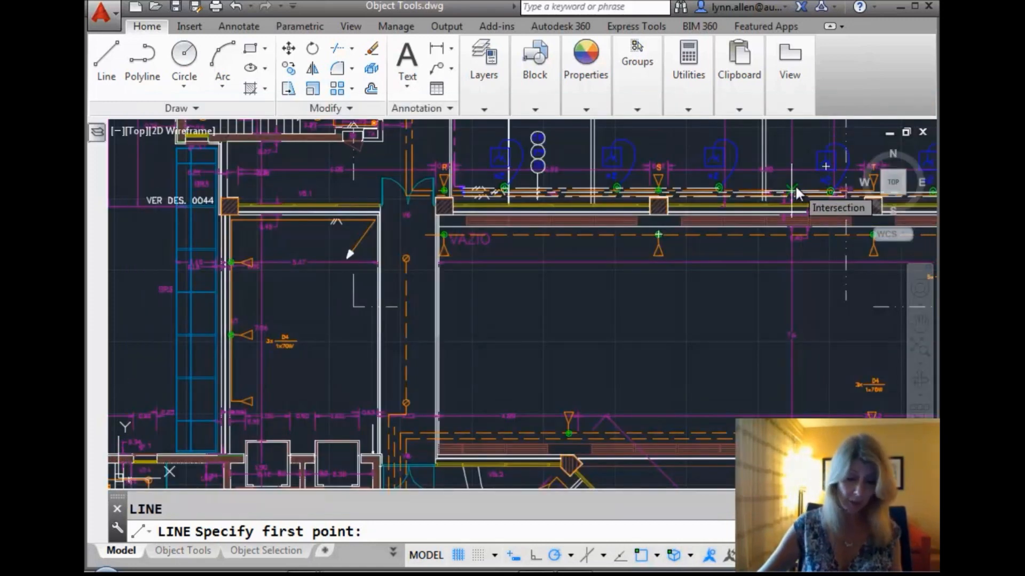
pyautogui.moveTo(719, 249)
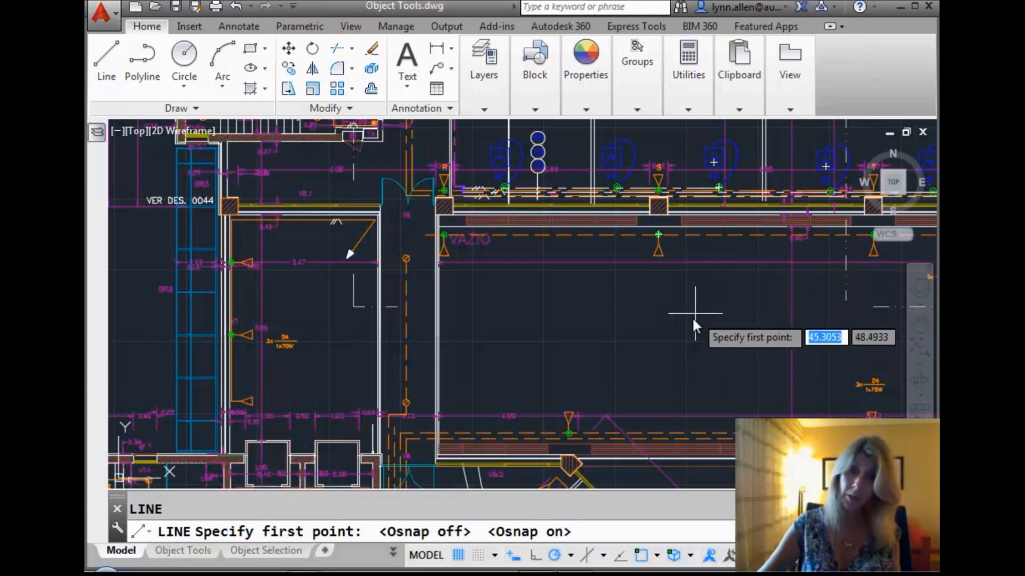
pyautogui.moveTo(692, 314)
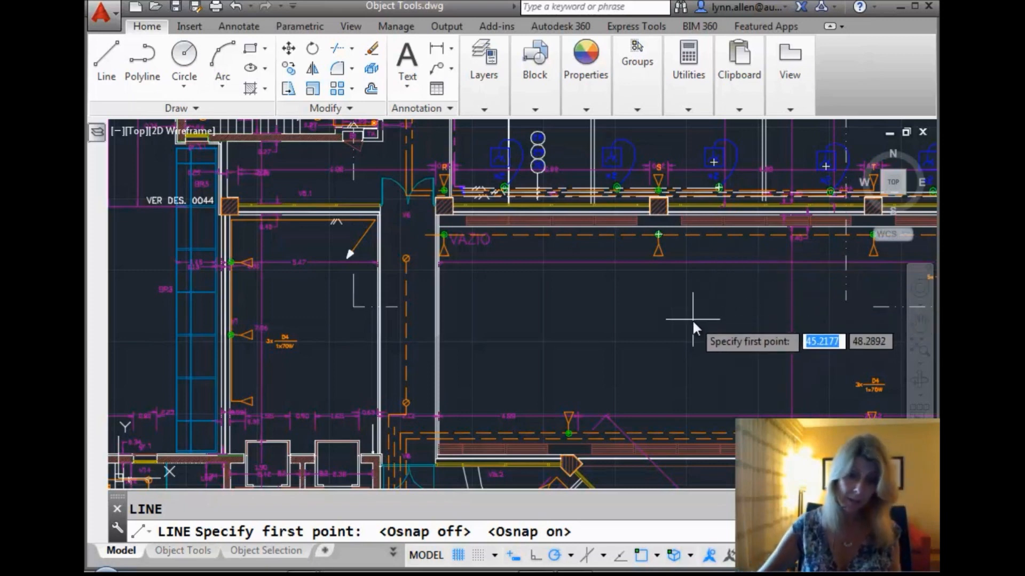
pyautogui.moveTo(664, 210)
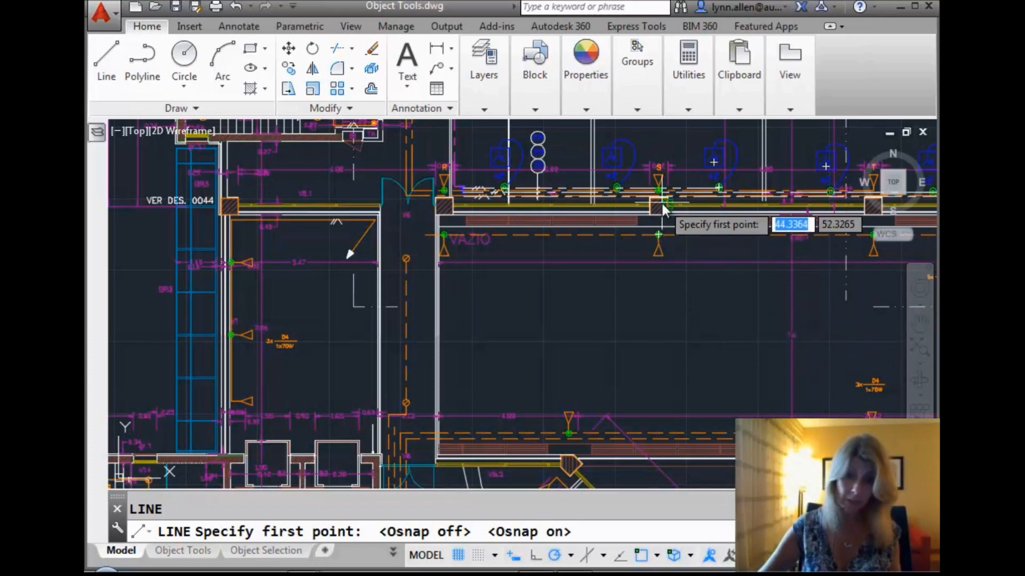
pyautogui.moveTo(650, 220)
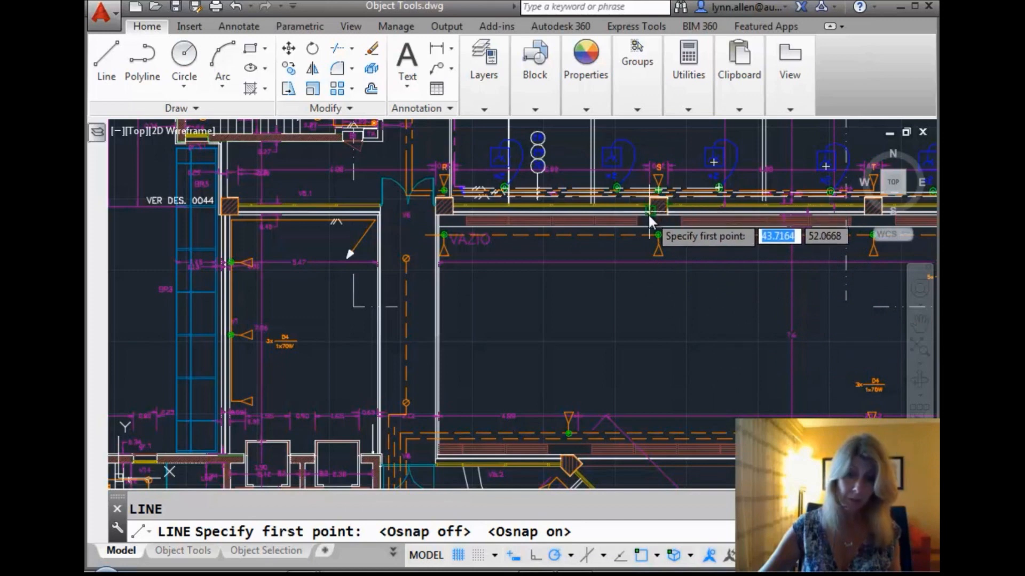
pyautogui.moveTo(636, 327)
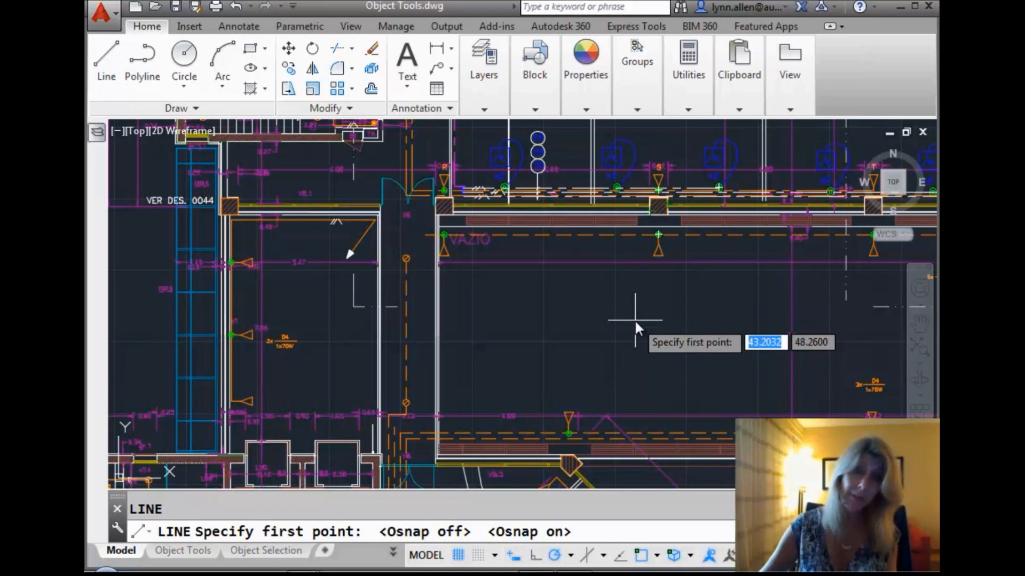
pyautogui.moveTo(637, 335)
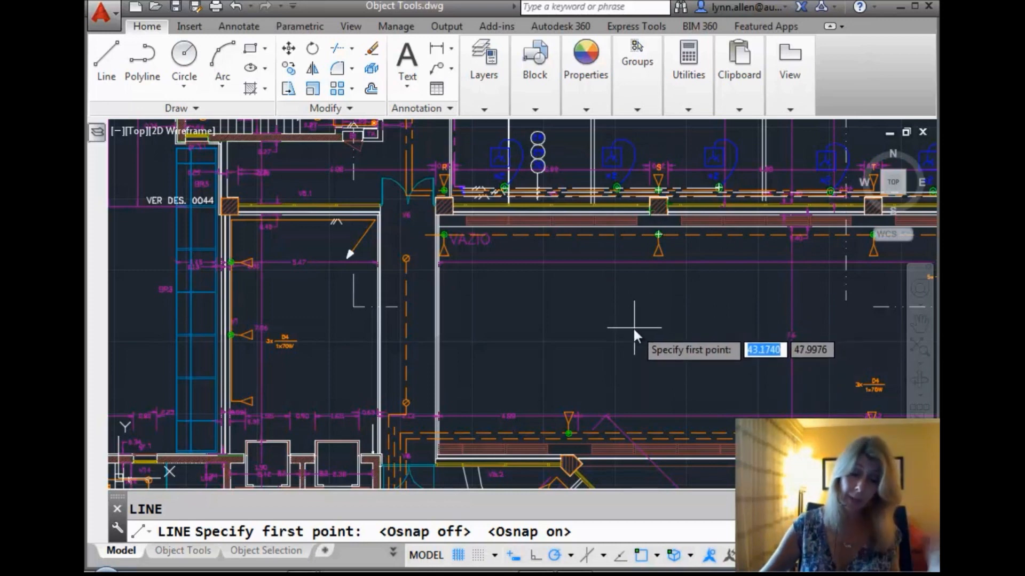
pyautogui.moveTo(629, 326)
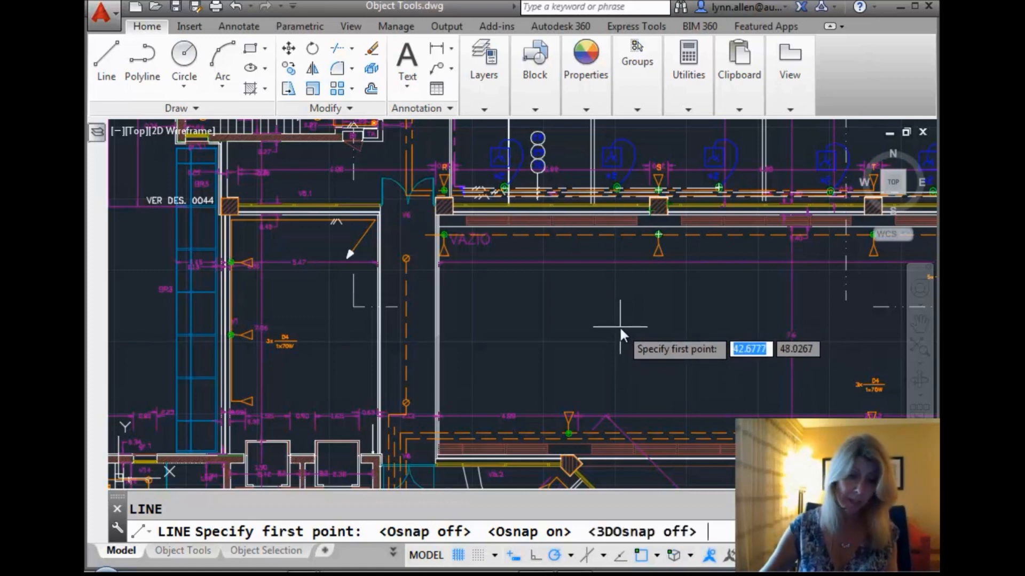
pyautogui.moveTo(629, 325)
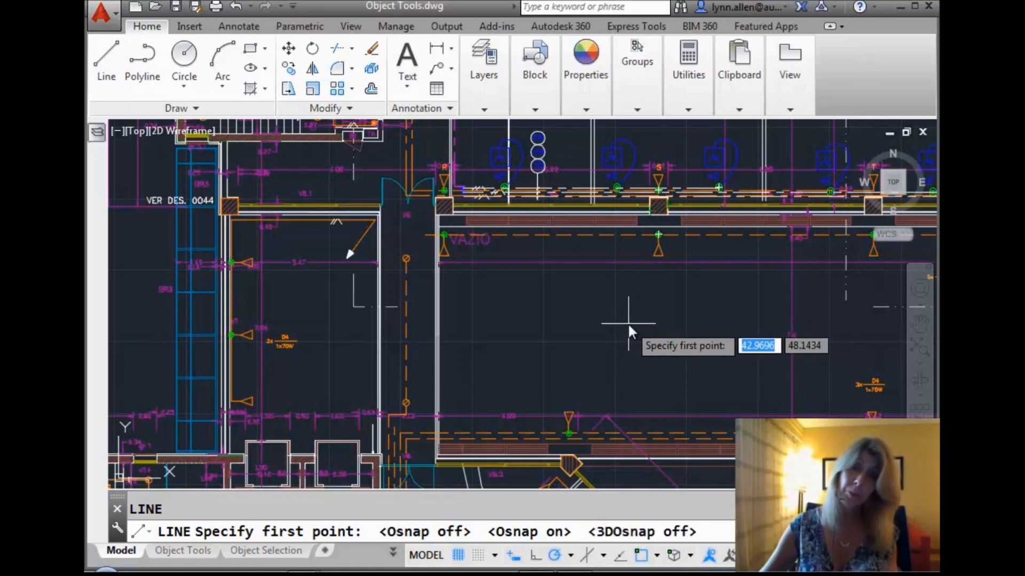
pyautogui.moveTo(634, 327)
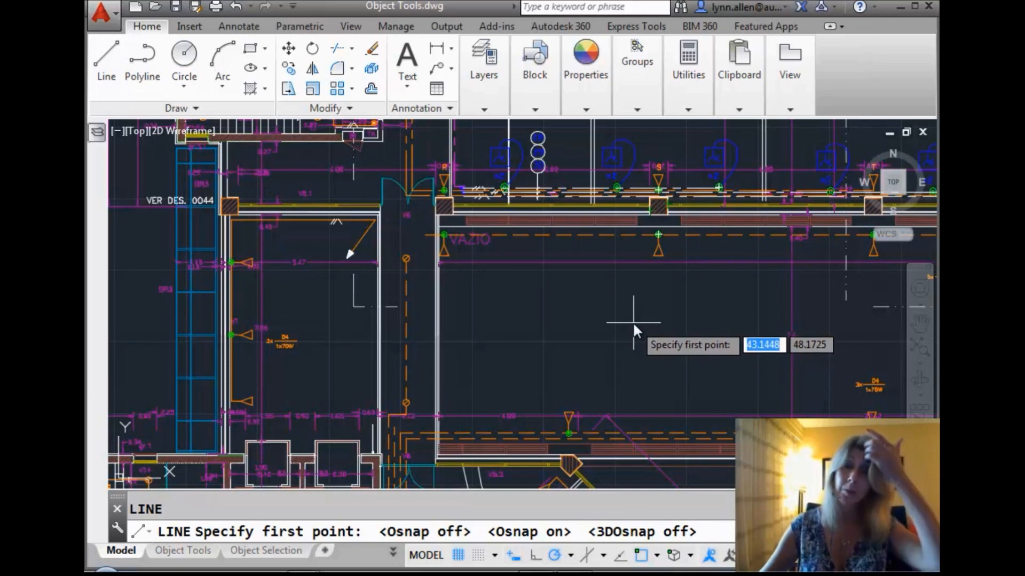
pyautogui.moveTo(617, 343)
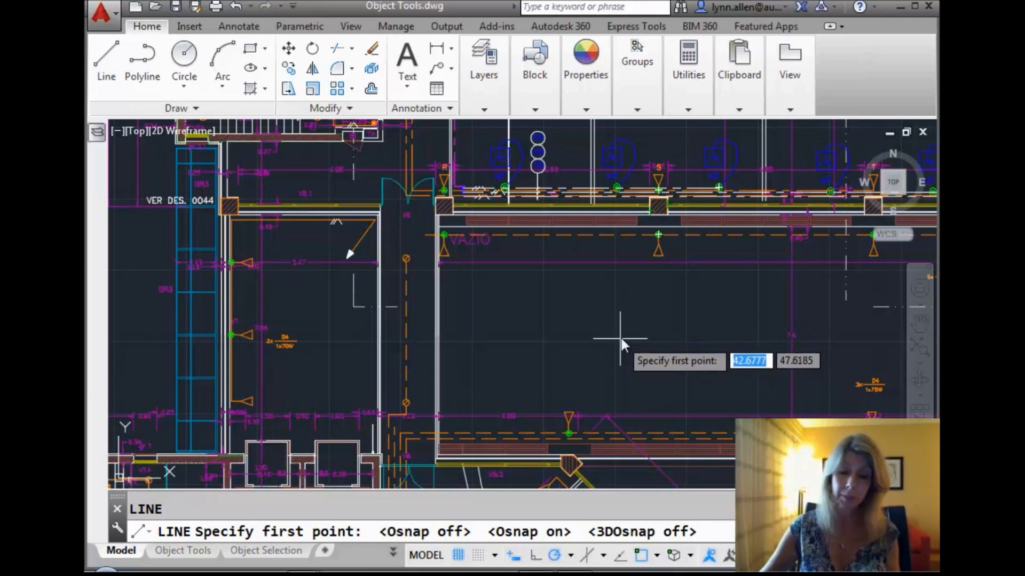
pyautogui.moveTo(610, 331)
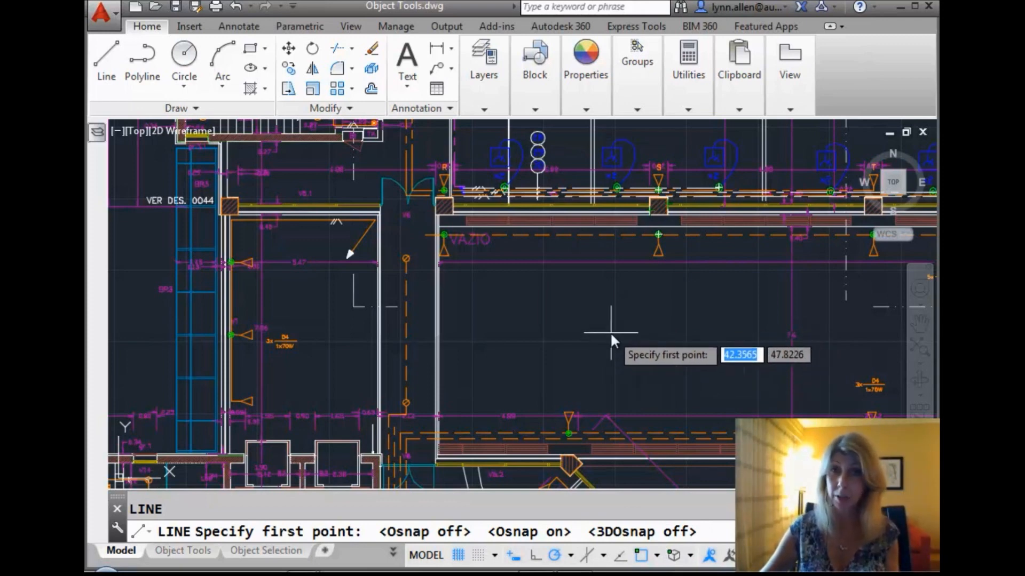
pyautogui.moveTo(617, 344)
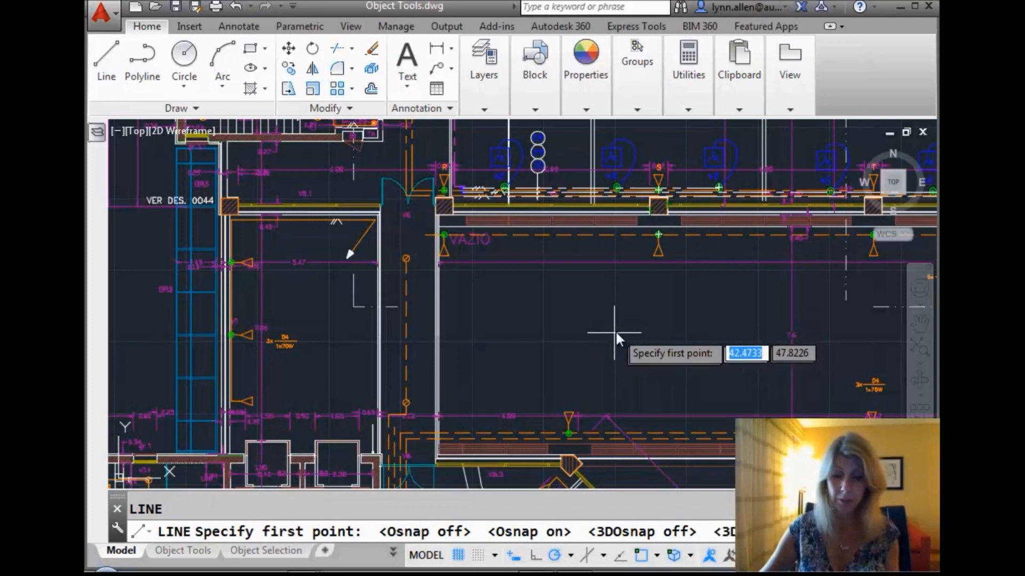
pyautogui.moveTo(615, 335)
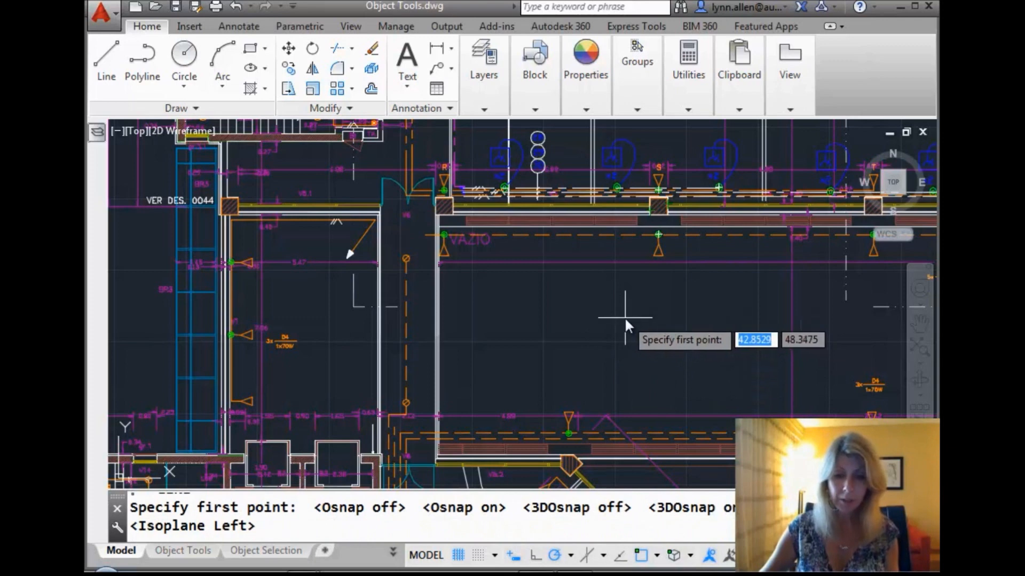
pyautogui.moveTo(608, 321)
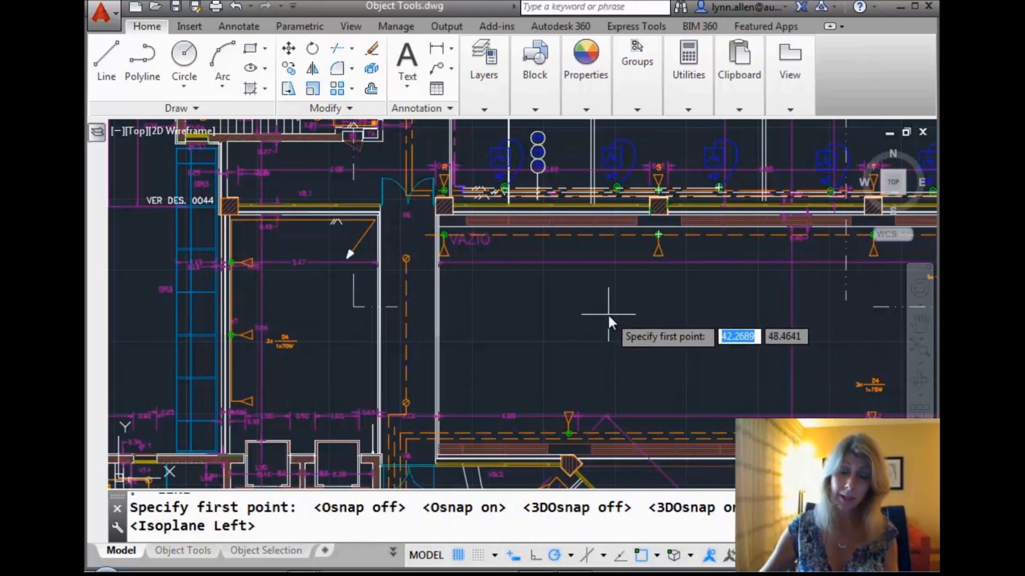
pyautogui.moveTo(615, 324)
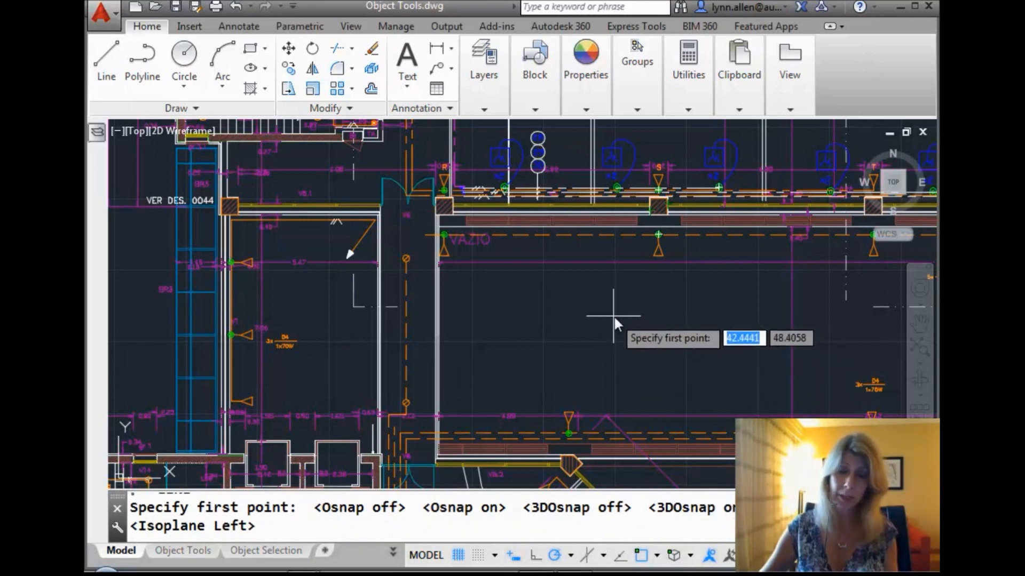
pyautogui.moveTo(602, 318)
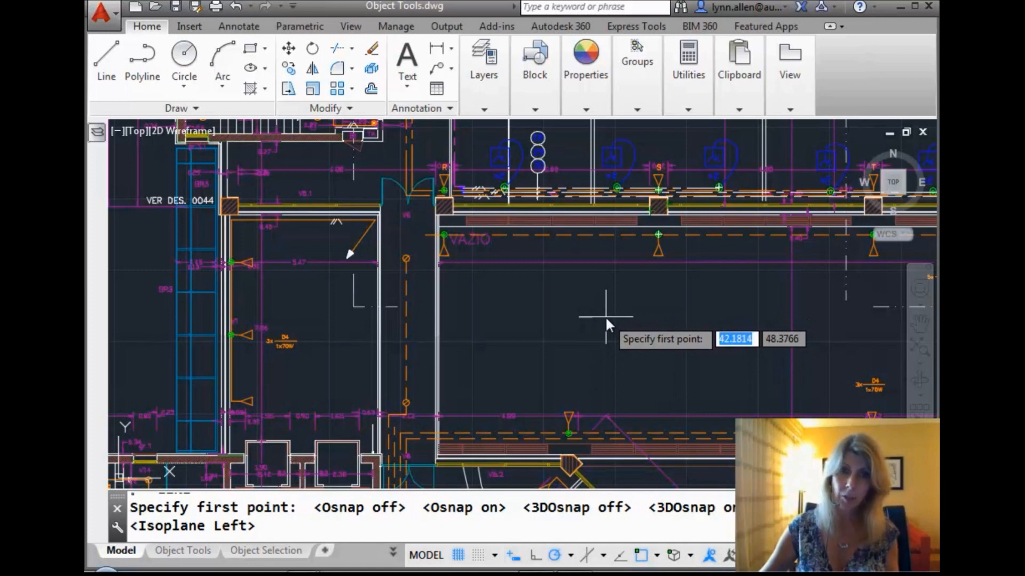
# Cancel the unfinished LINE command after cycling the isoplane to Left
pyautogui.press('Escape')
pyautogui.write('SNAP')
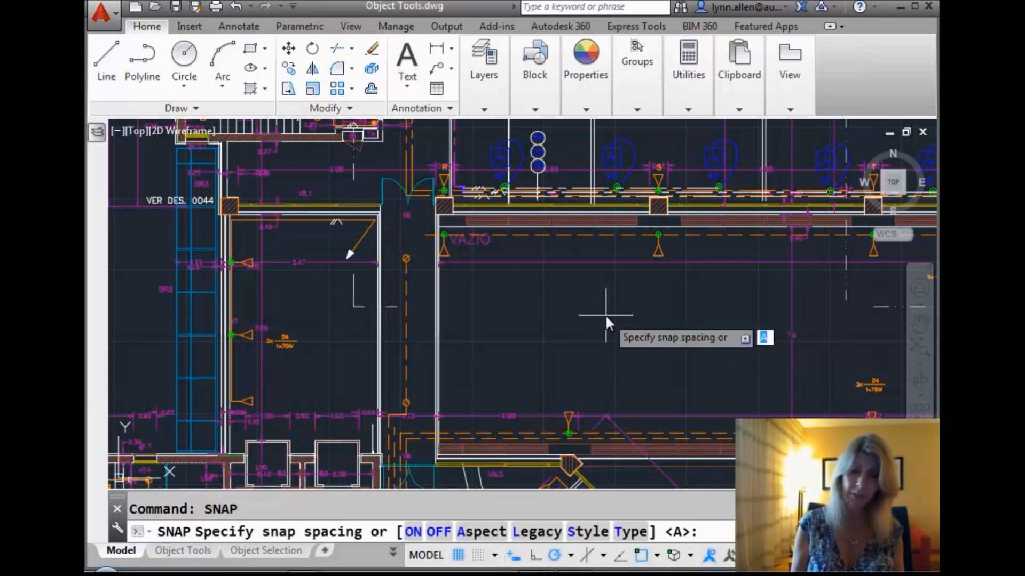
# Set snap style to isometric, cycle isoplanes with F5, then turn isometric drafting off
pyautogui.write('s')
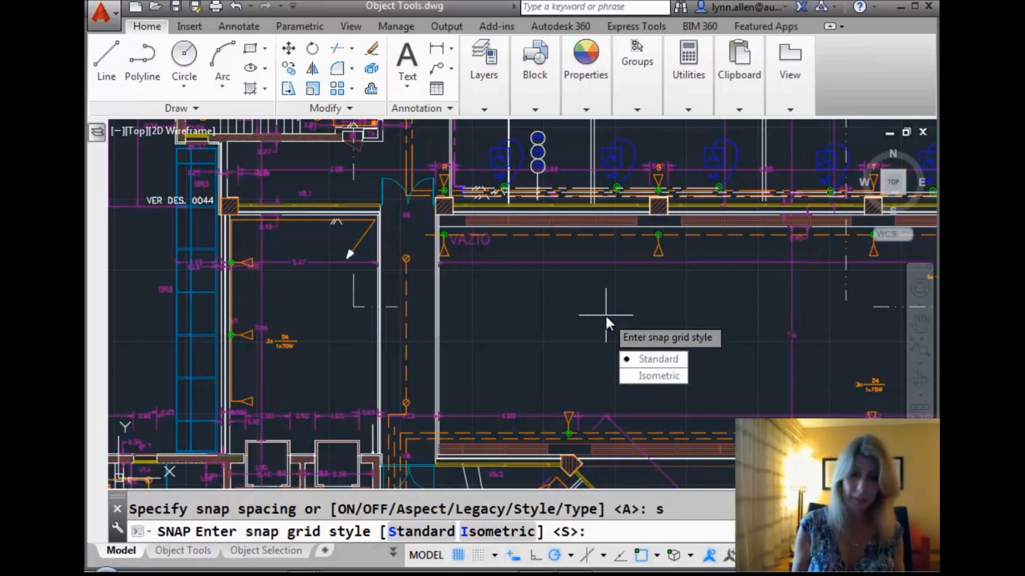
pyautogui.click(655, 376)
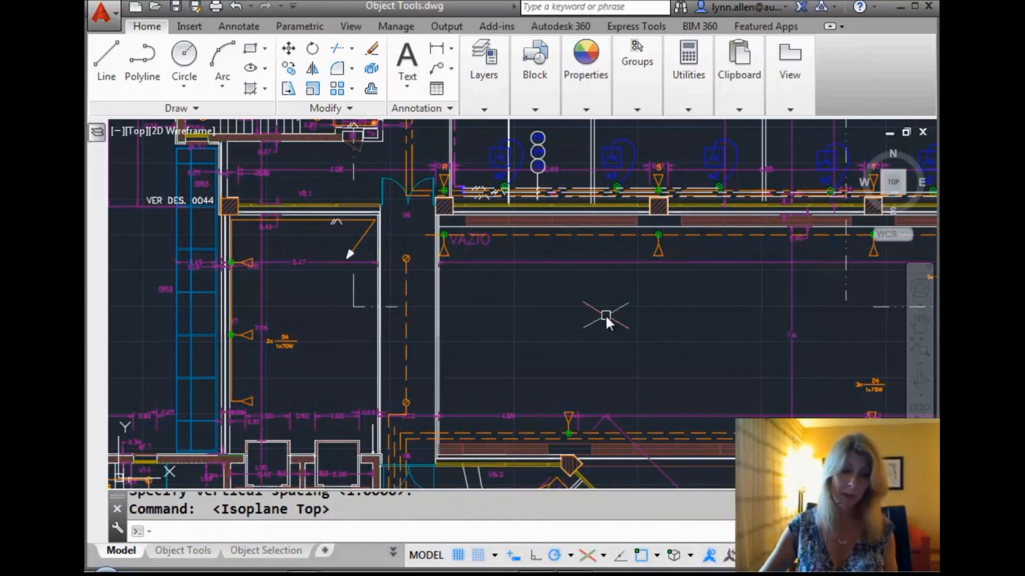
pyautogui.press('F5')
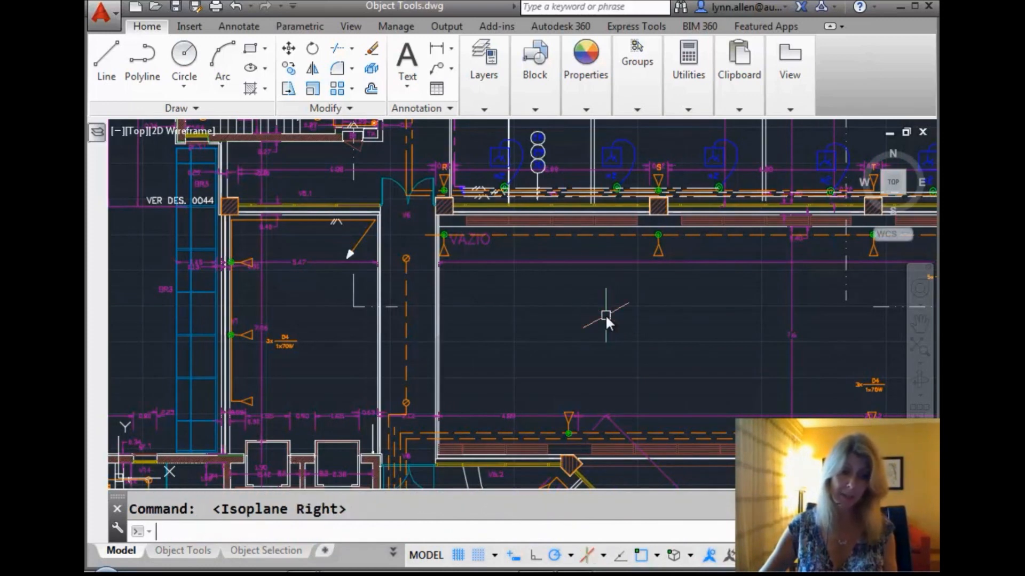
pyautogui.press('F5')
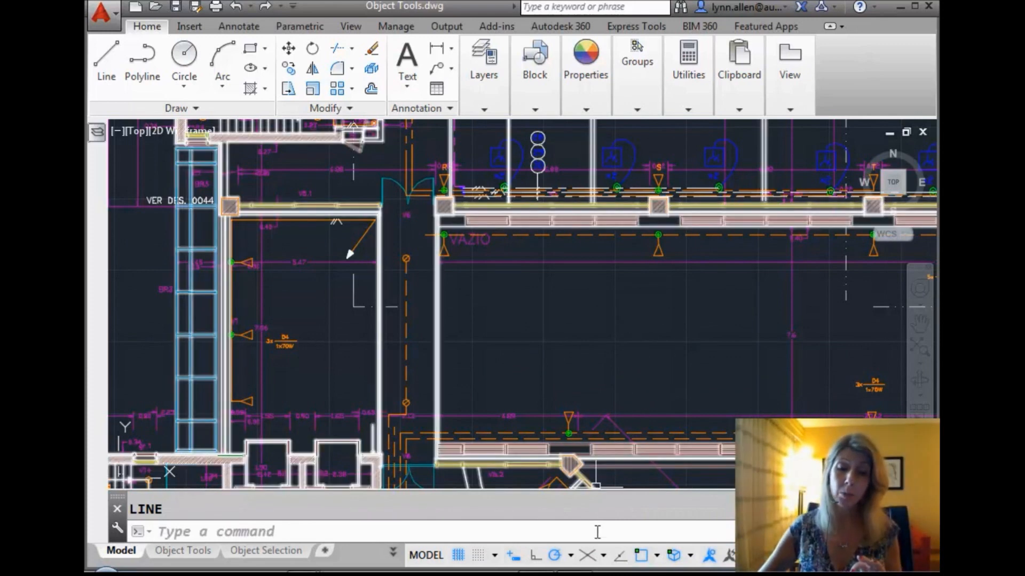
pyautogui.moveTo(587, 557)
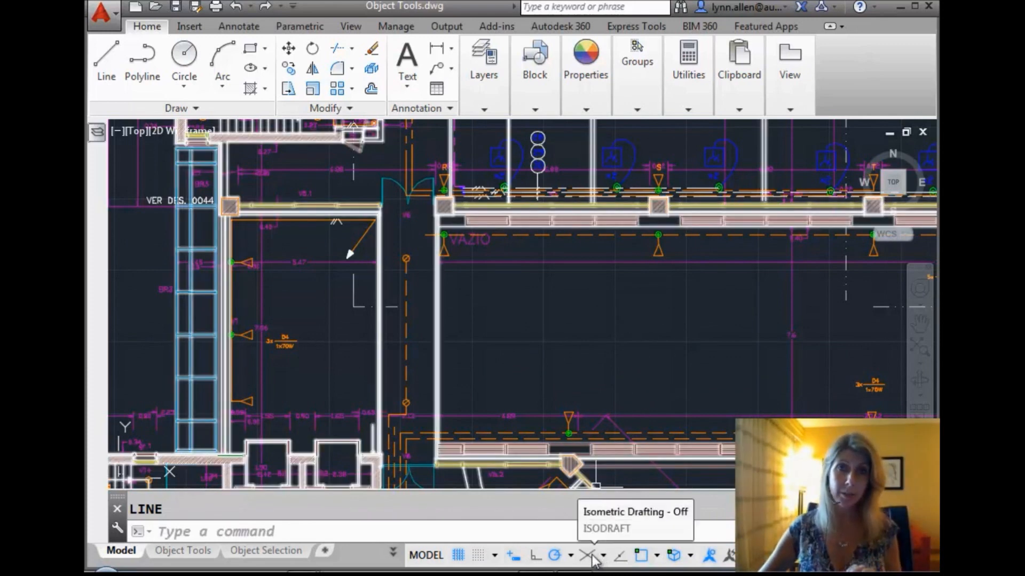
pyautogui.click(584, 555)
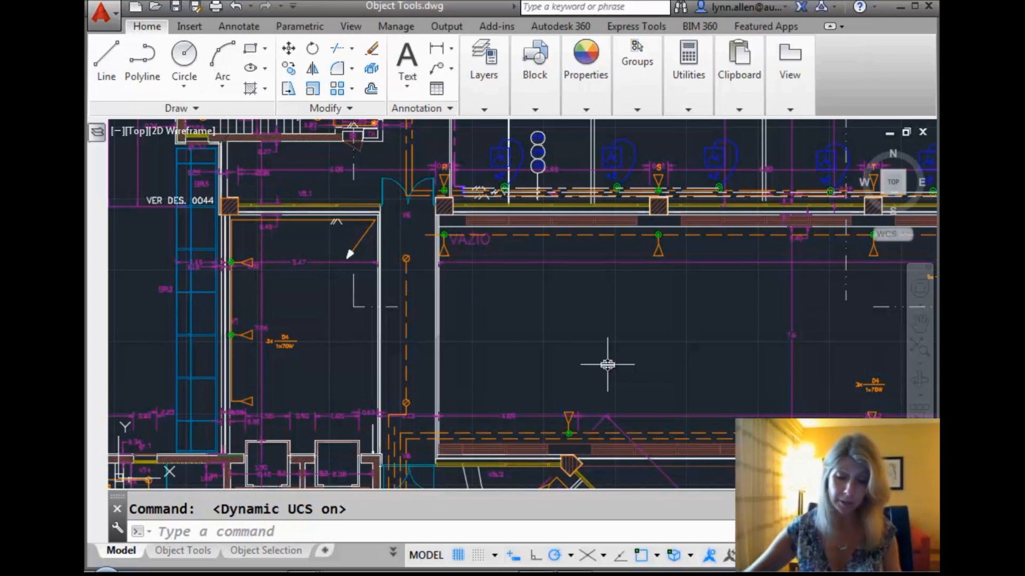
pyautogui.press('F7')
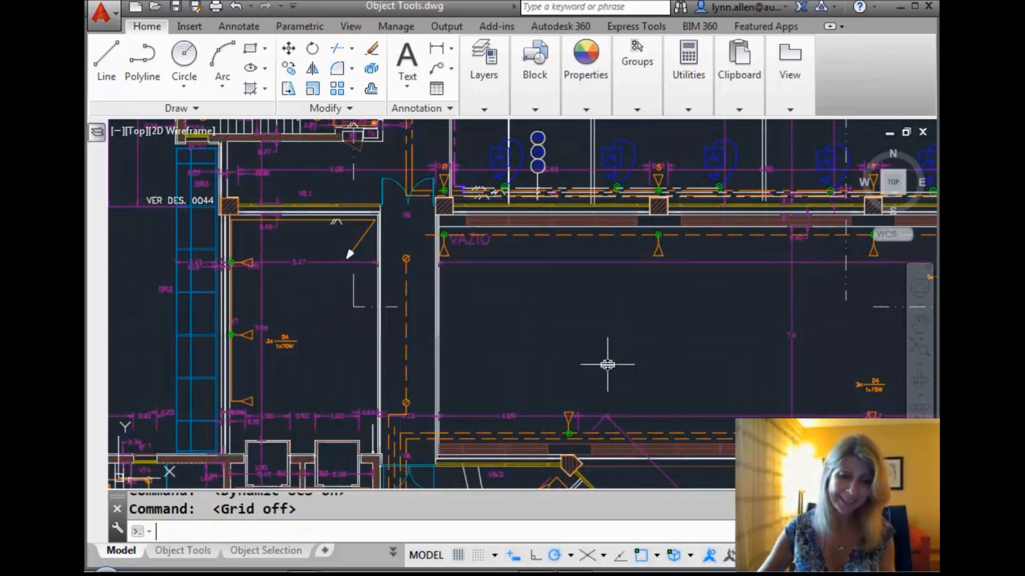
pyautogui.press('F7')
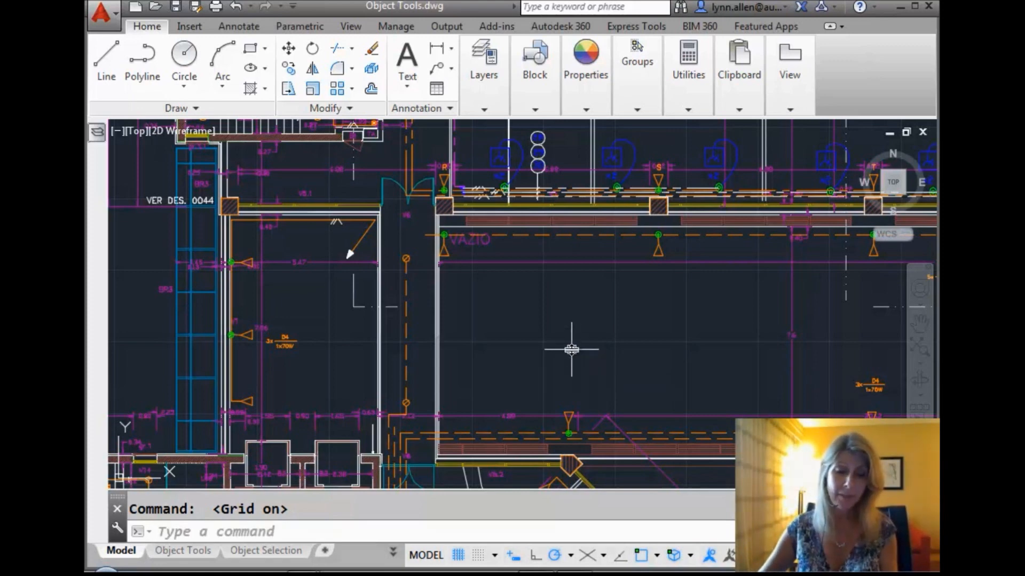
# Turn Ortho on with F8 and place the first point of a test line
pyautogui.press('F8')
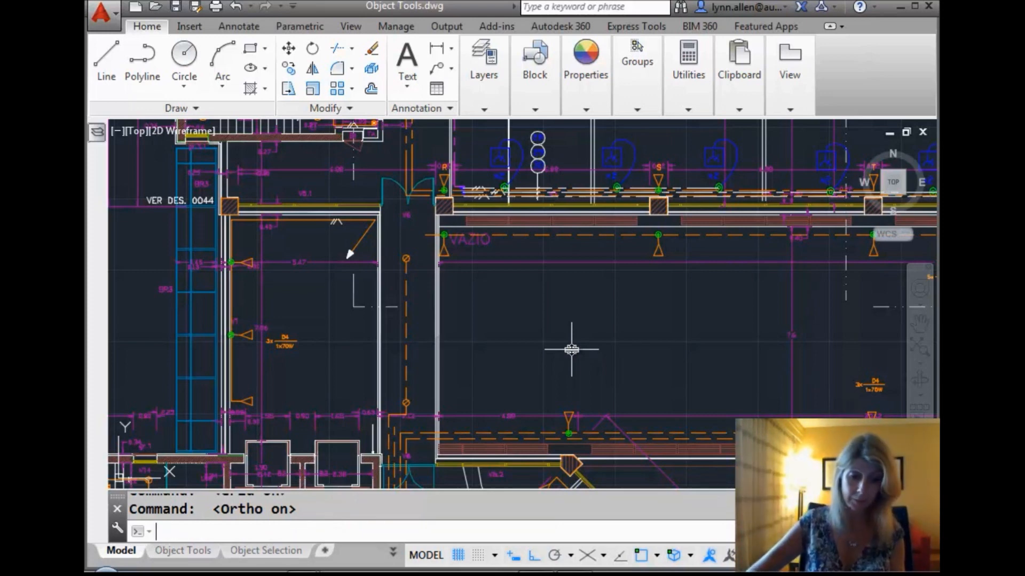
pyautogui.click(106, 50)
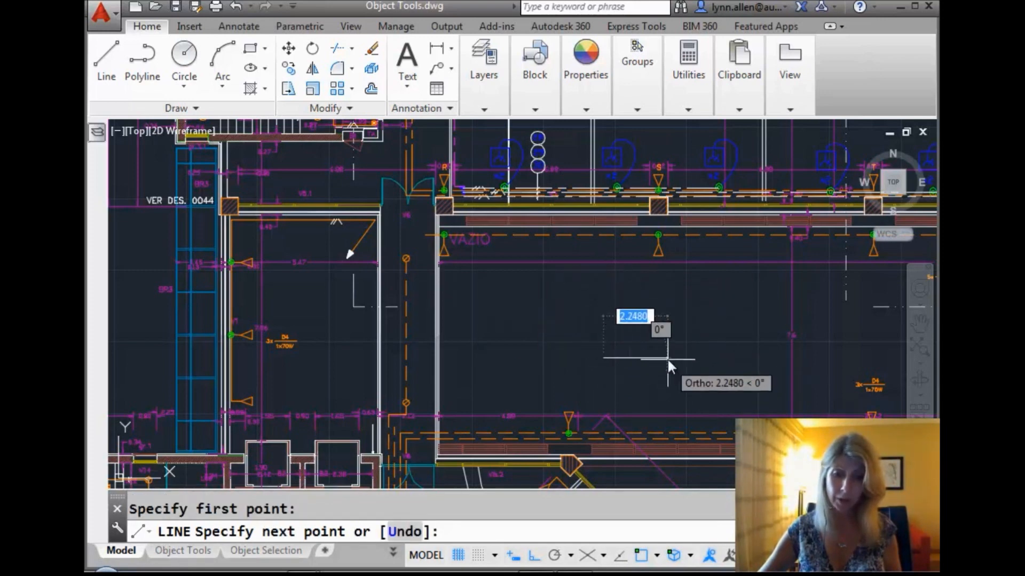
pyautogui.moveTo(608, 301)
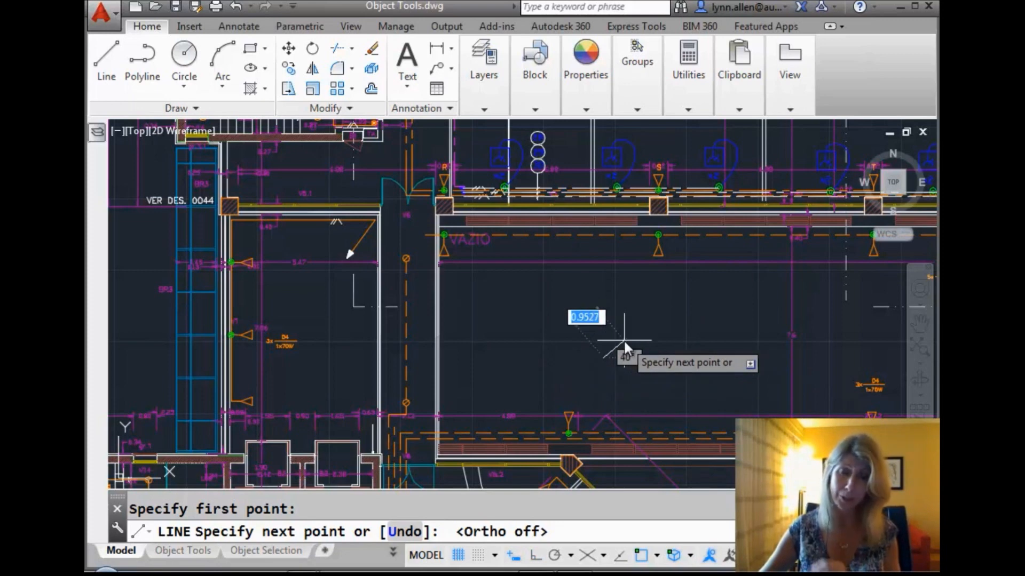
pyautogui.moveTo(636, 339)
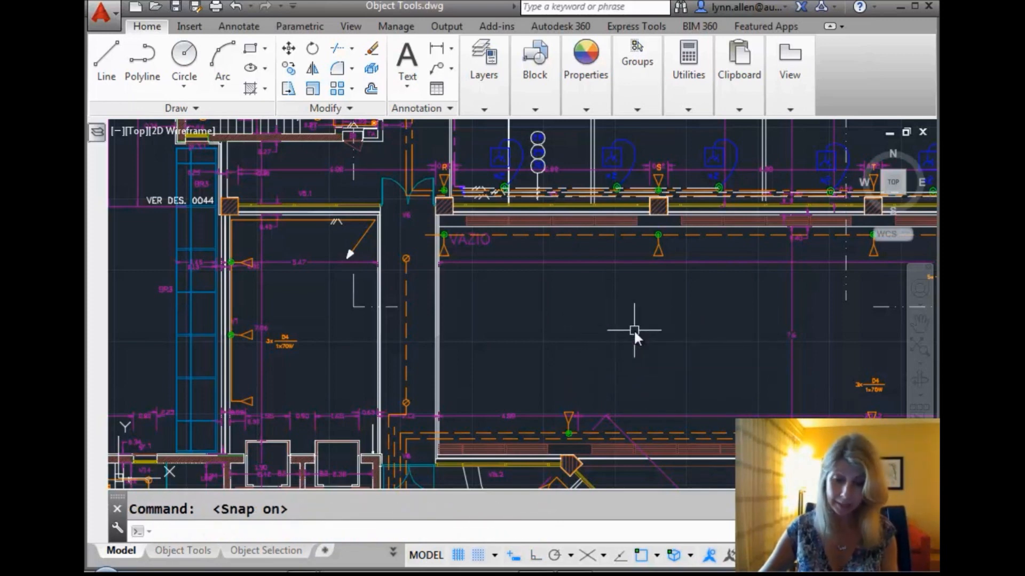
# Start a new line and place its first point on a snap increment
pyautogui.click(106, 50)
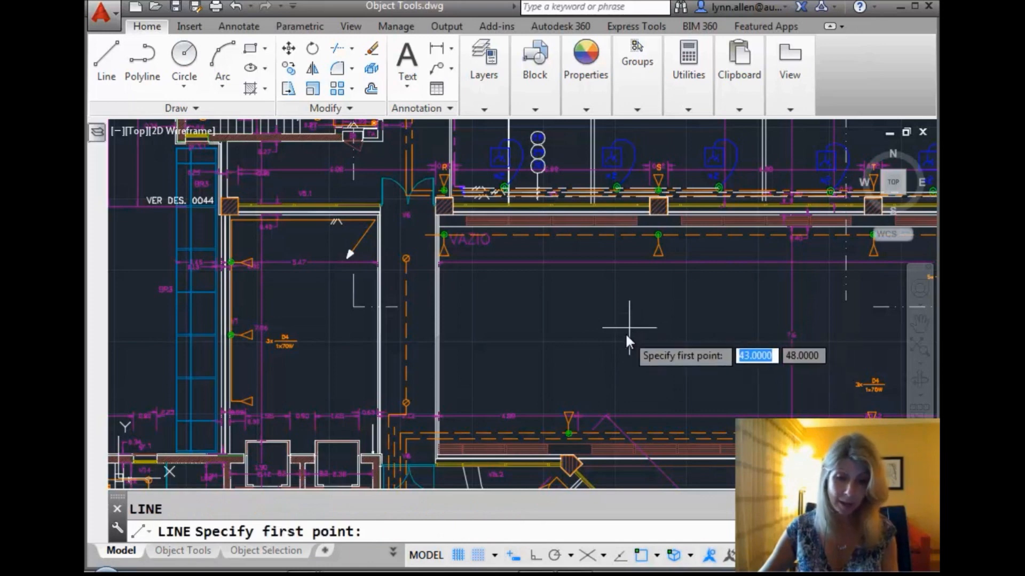
pyautogui.click(628, 326)
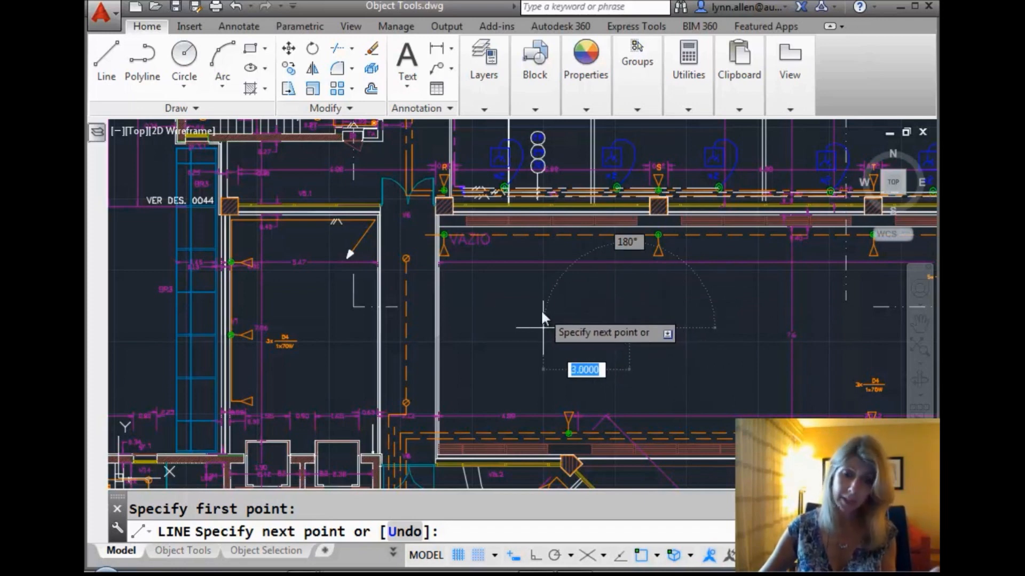
pyautogui.moveTo(633, 338)
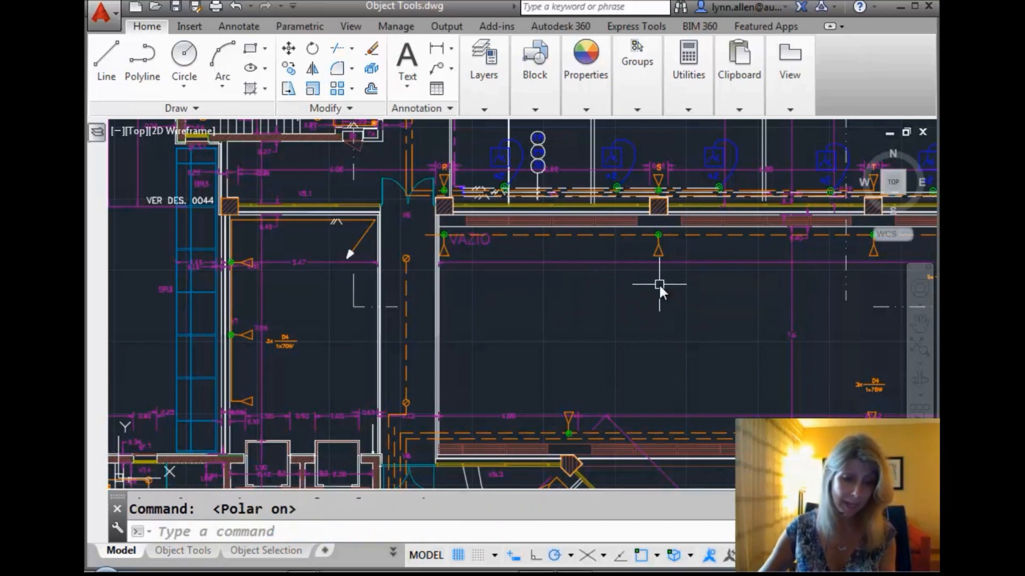
# Turn Polar Tracking on, draw two segments along 45° angles and finish the line
pyautogui.press('Alt')
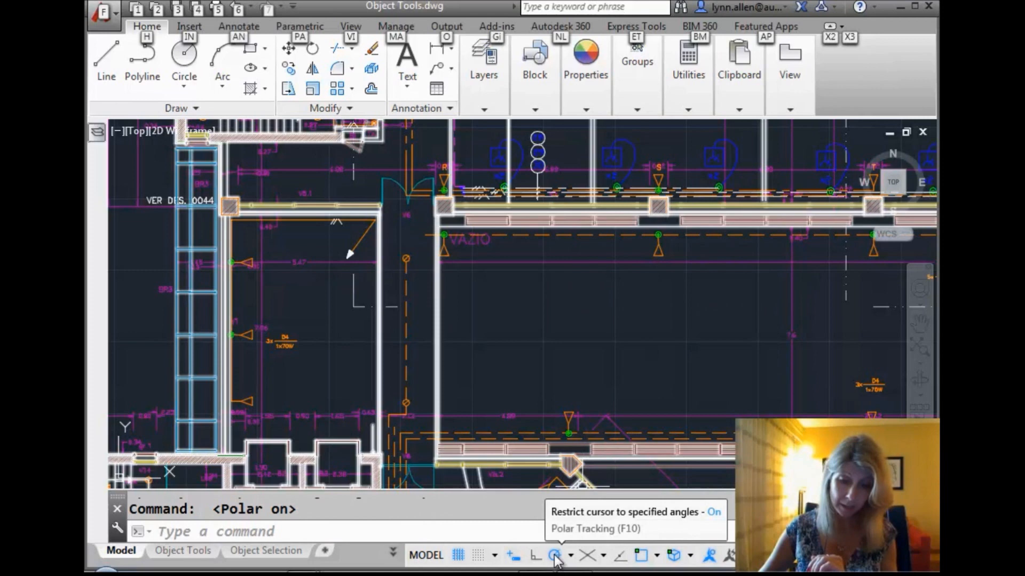
pyautogui.click(570, 570)
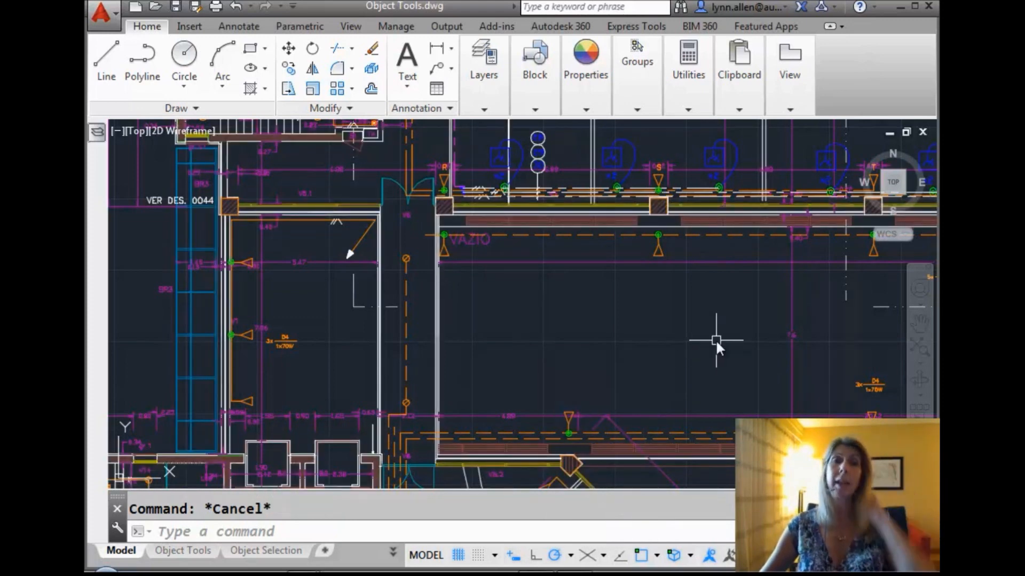
pyautogui.moveTo(687, 357)
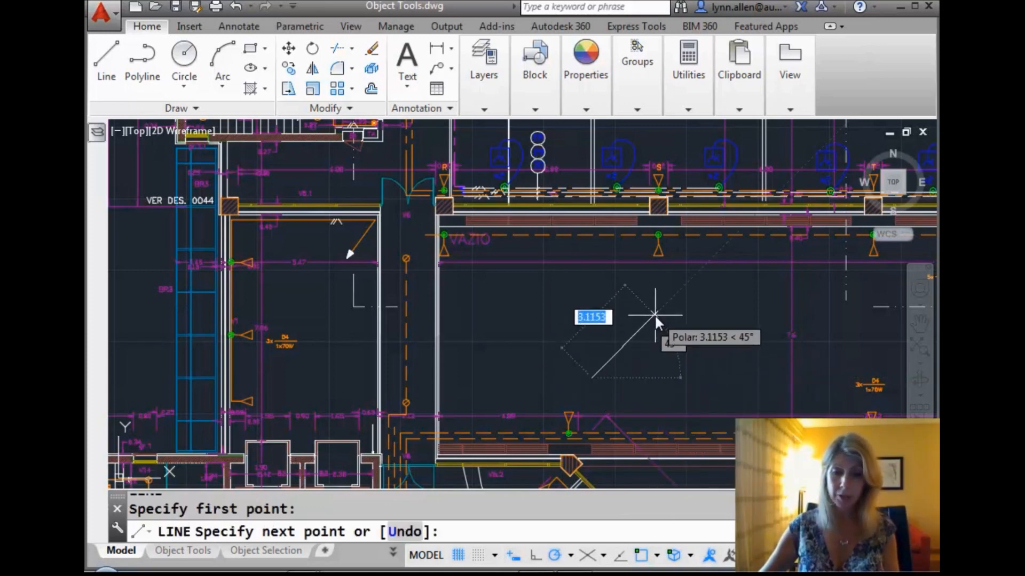
pyautogui.click(654, 314)
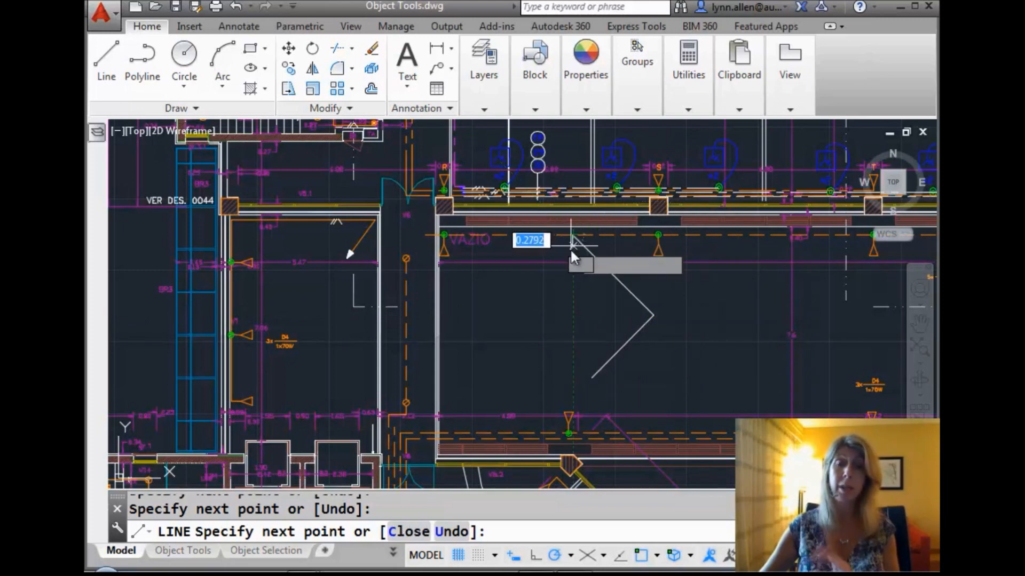
pyautogui.moveTo(573, 256)
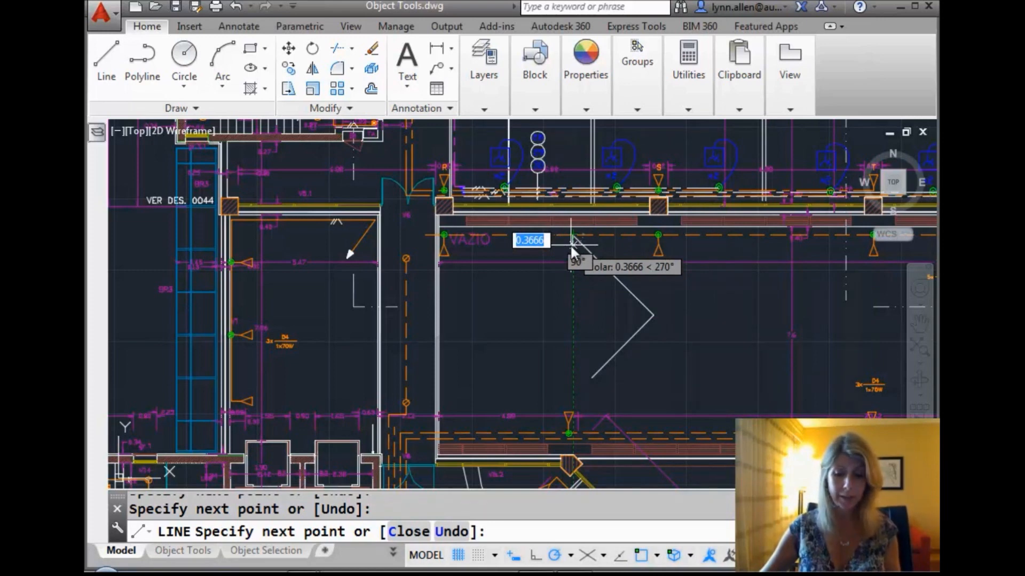
pyautogui.press('Escape')
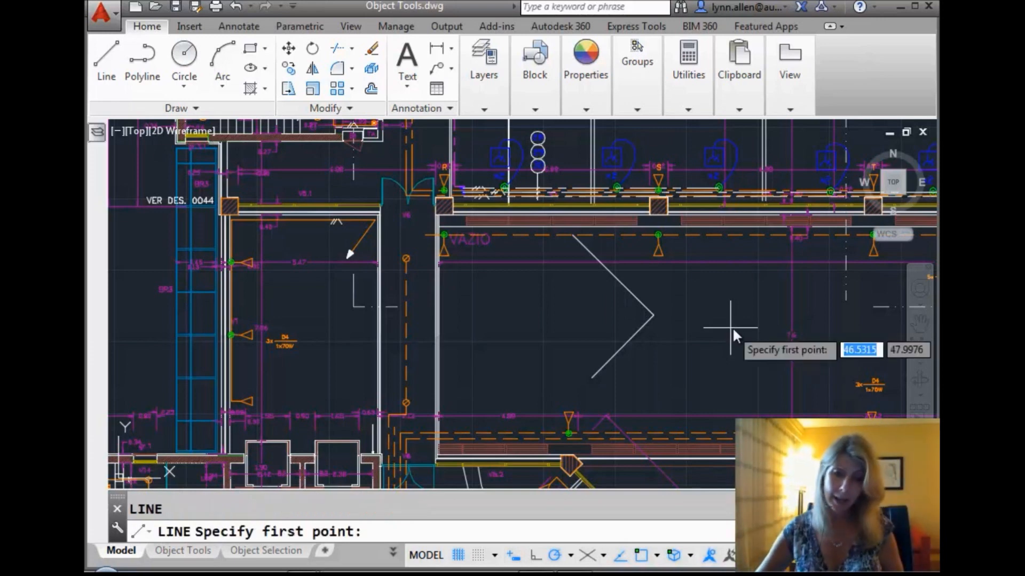
pyautogui.moveTo(683, 291)
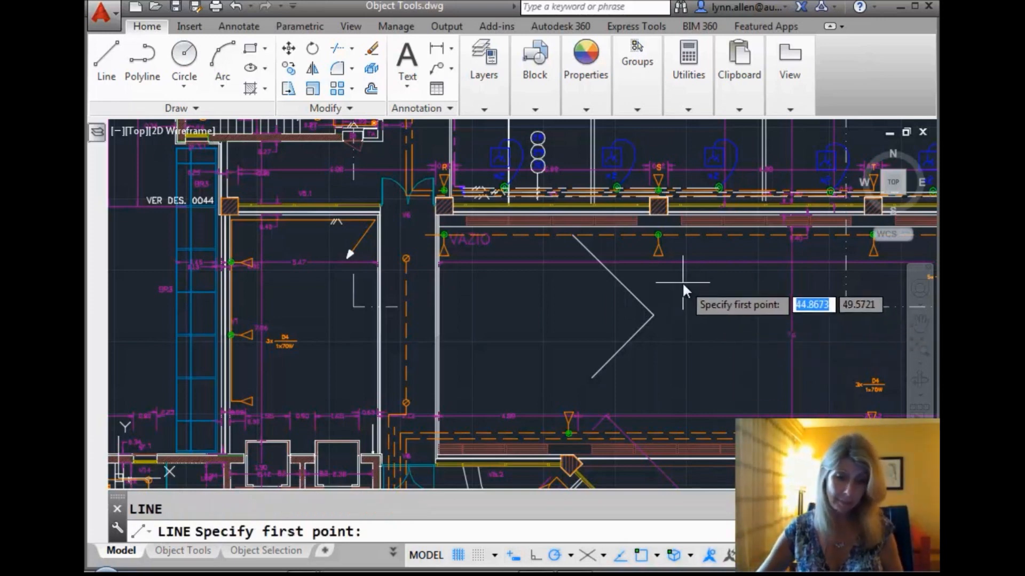
pyautogui.moveTo(651, 327)
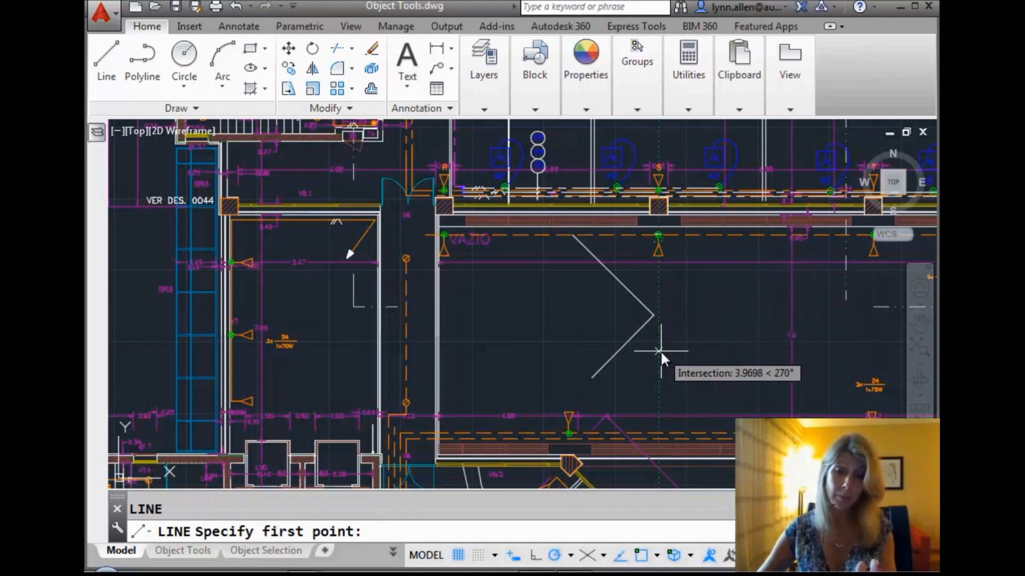
pyautogui.moveTo(657, 350)
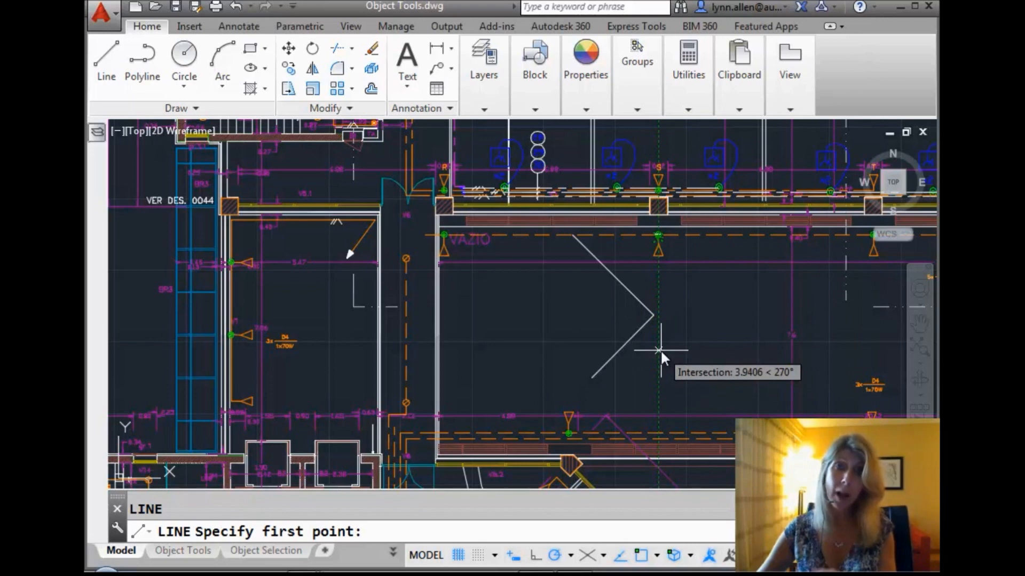
pyautogui.moveTo(657, 354)
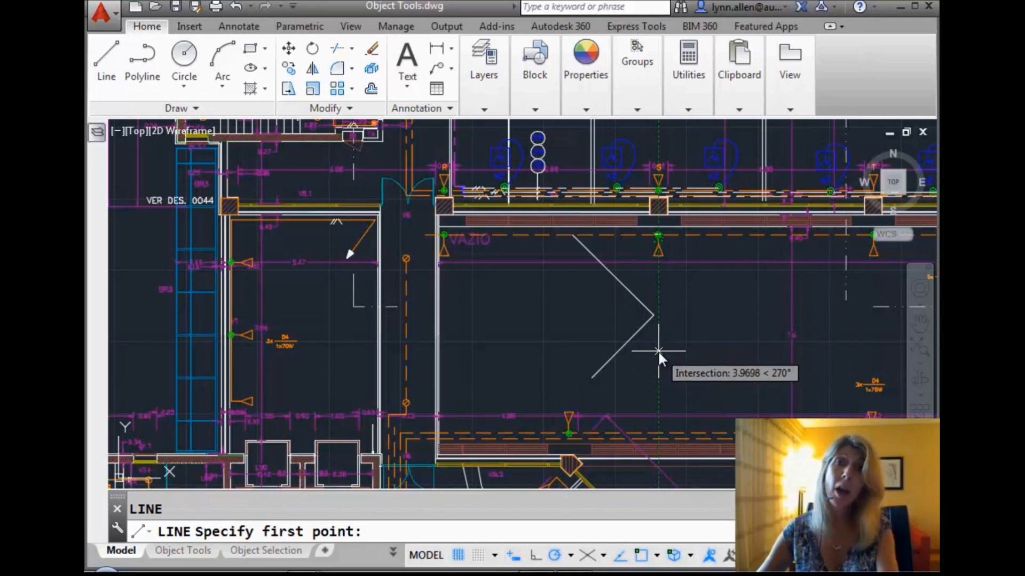
# Start a line at the intersection tracked below the fixture marker using object snap tracking
pyautogui.click(658, 352)
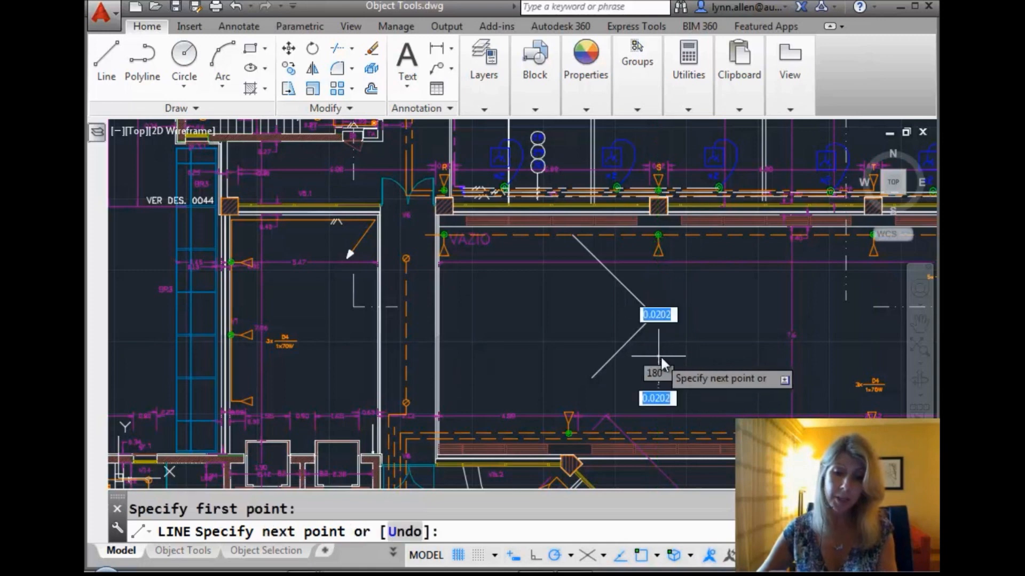
pyautogui.moveTo(711, 372)
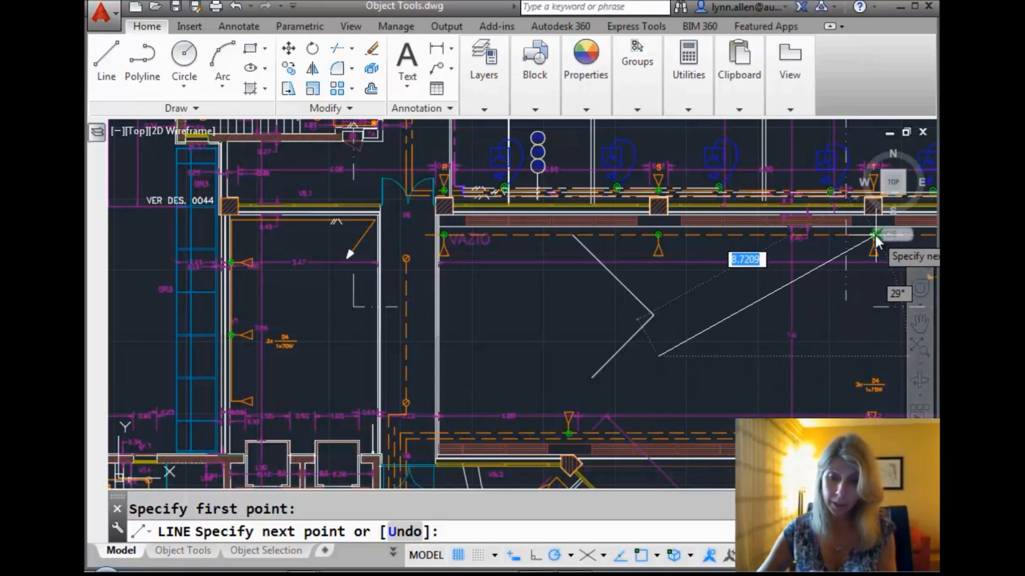
pyautogui.moveTo(873, 357)
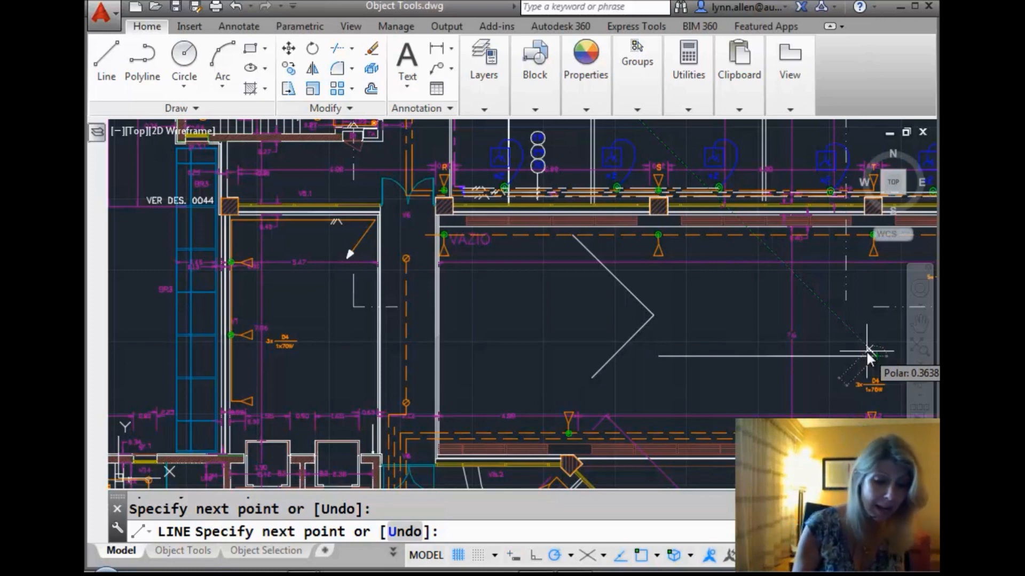
# Cancel the LINE command, leaving the horizontal line beside the arrowhead
pyautogui.press('Escape')
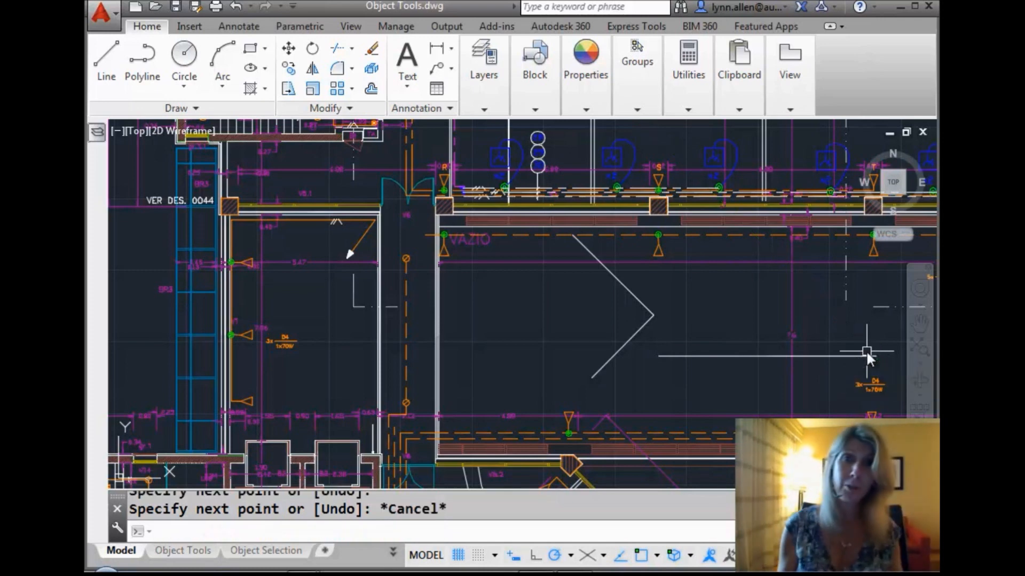